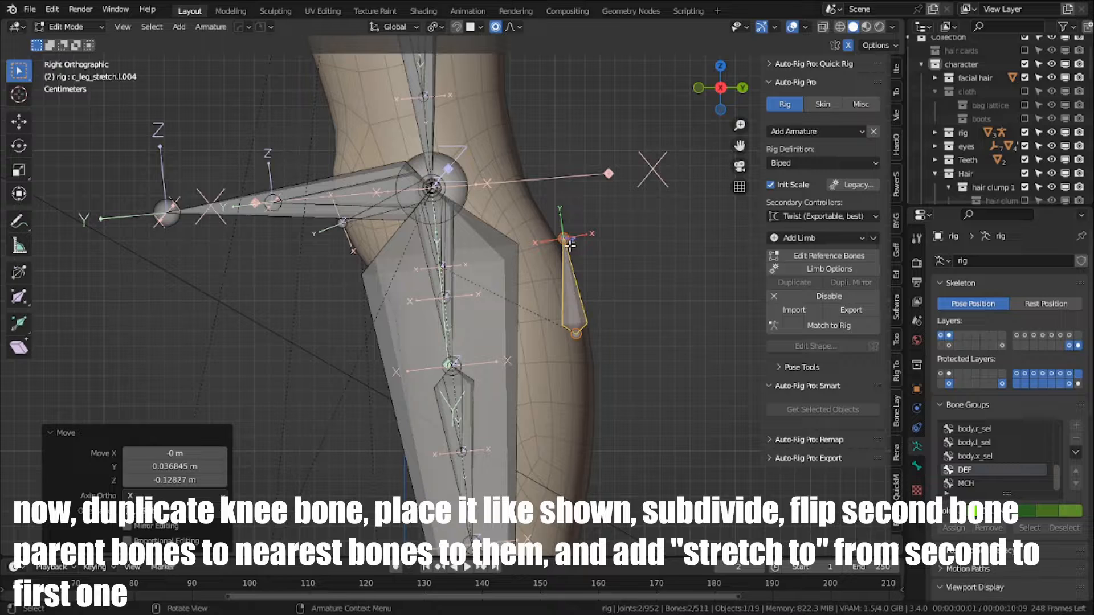
- Move the duplicated knee helper bone into place behind the knee
key(g)
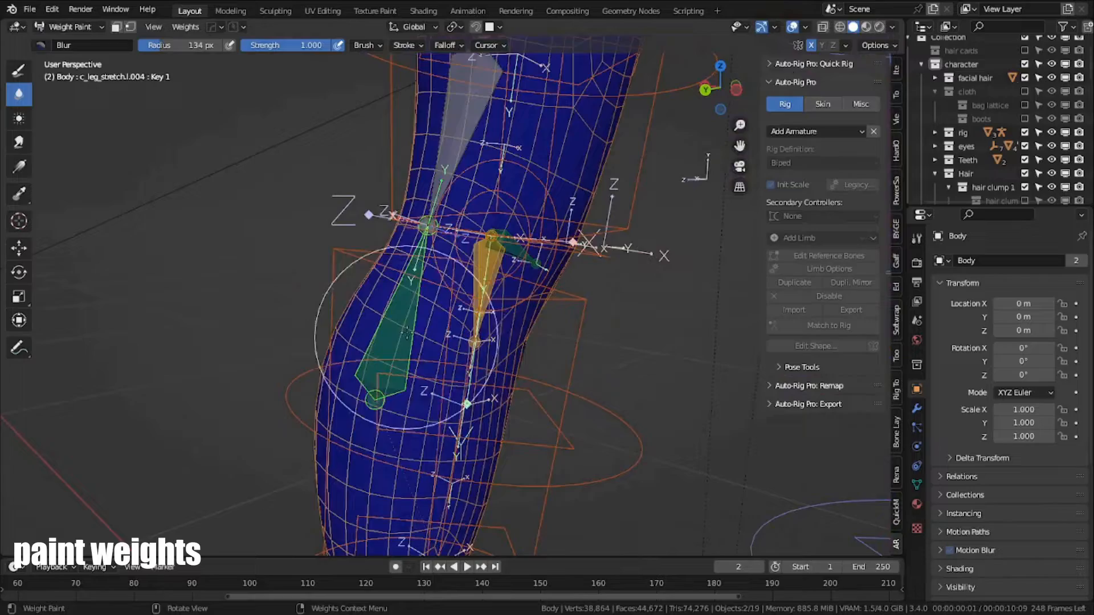
click(19, 69)
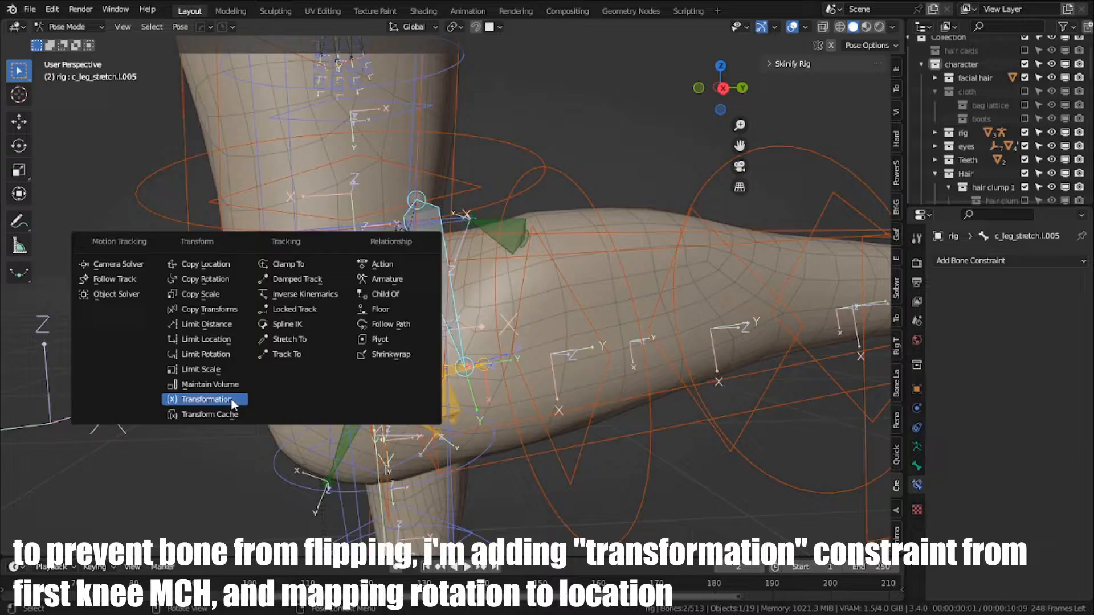
- Add a Transformation constraint to the knee helper and test it by rotating the lower leg
click(204, 399)
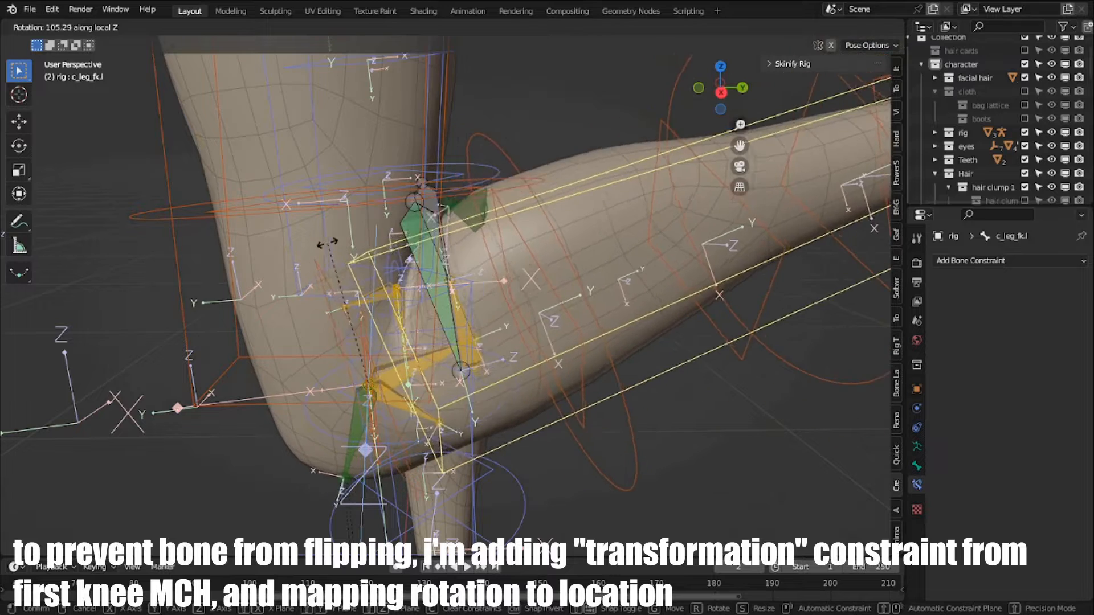
click(1030, 361)
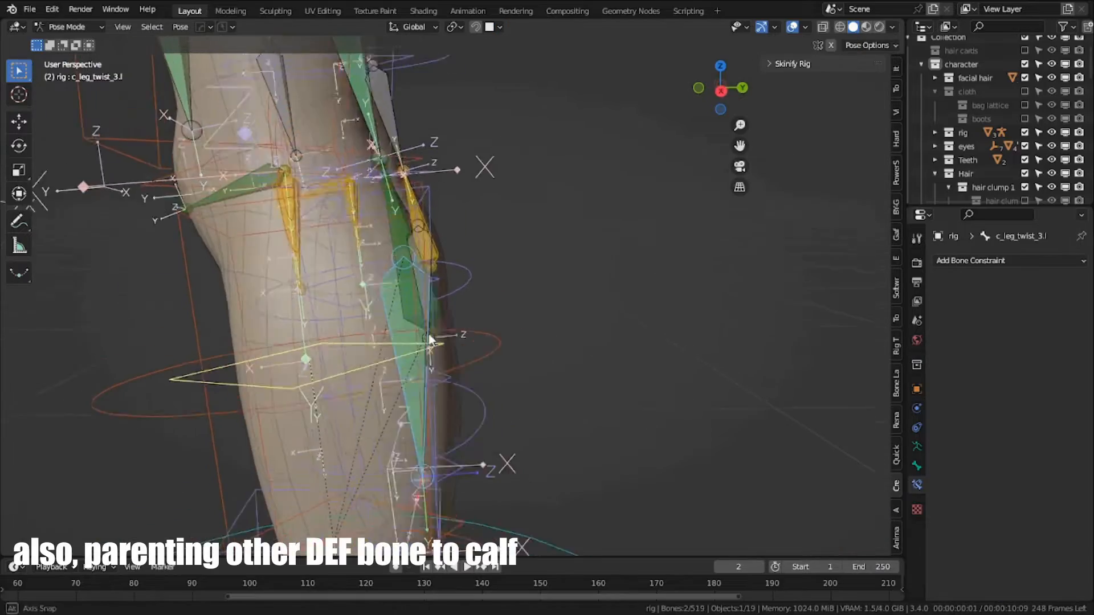
- Rotate the knee deform bone while preparing to parent it to the calf
key(r)
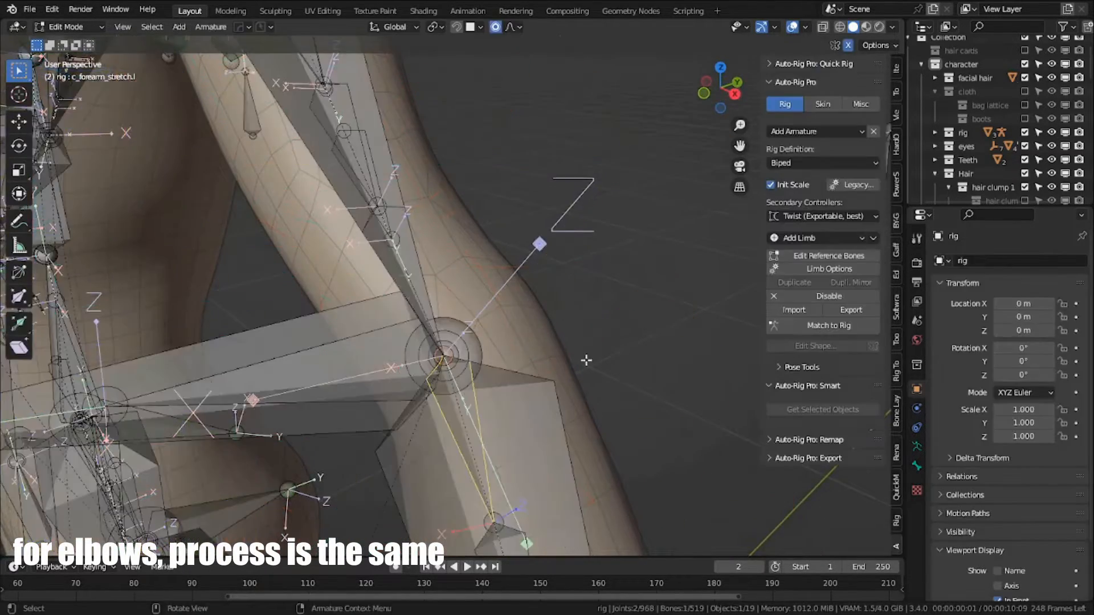
- Select the forearm stretch helper bone for its rotation-Z (-150° to -120°) constraint
click(66, 27)
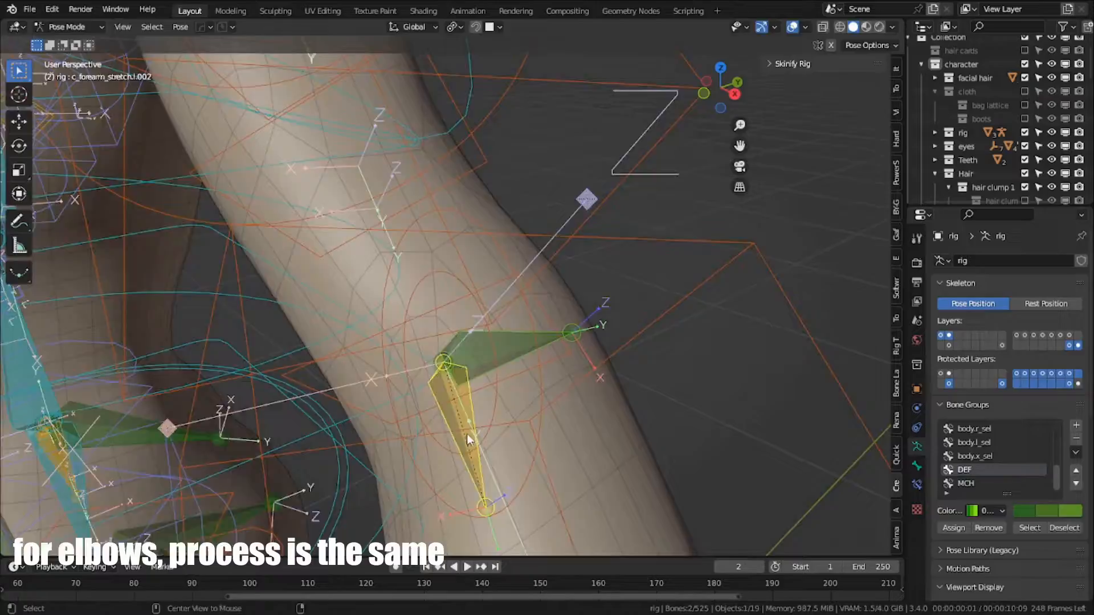
click(66, 27)
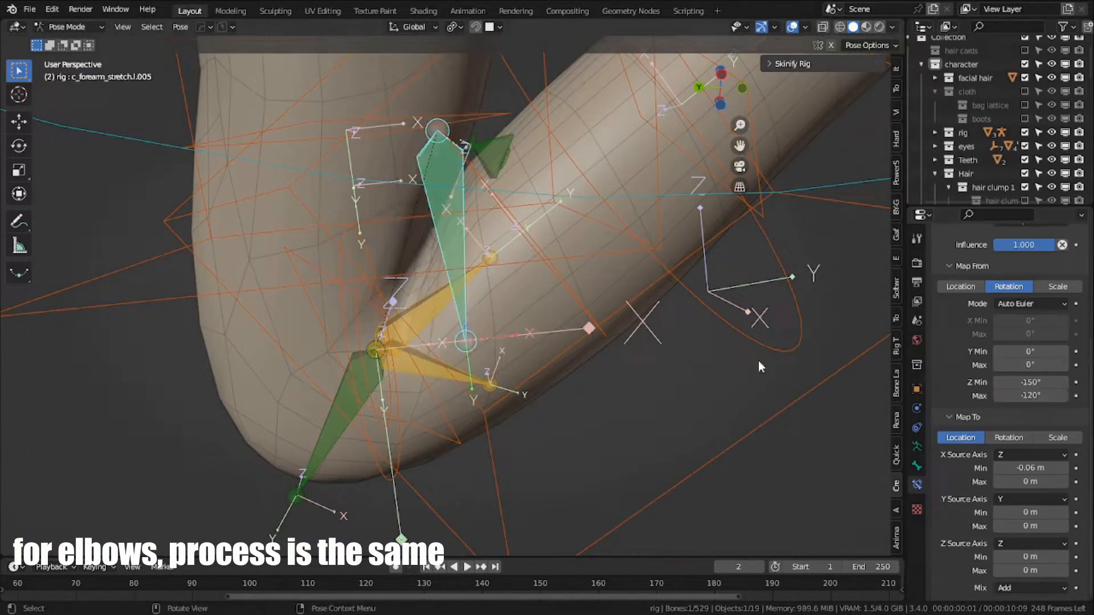
- Paint weights around the elbow for the forearm stretch helper groups
click(66, 27)
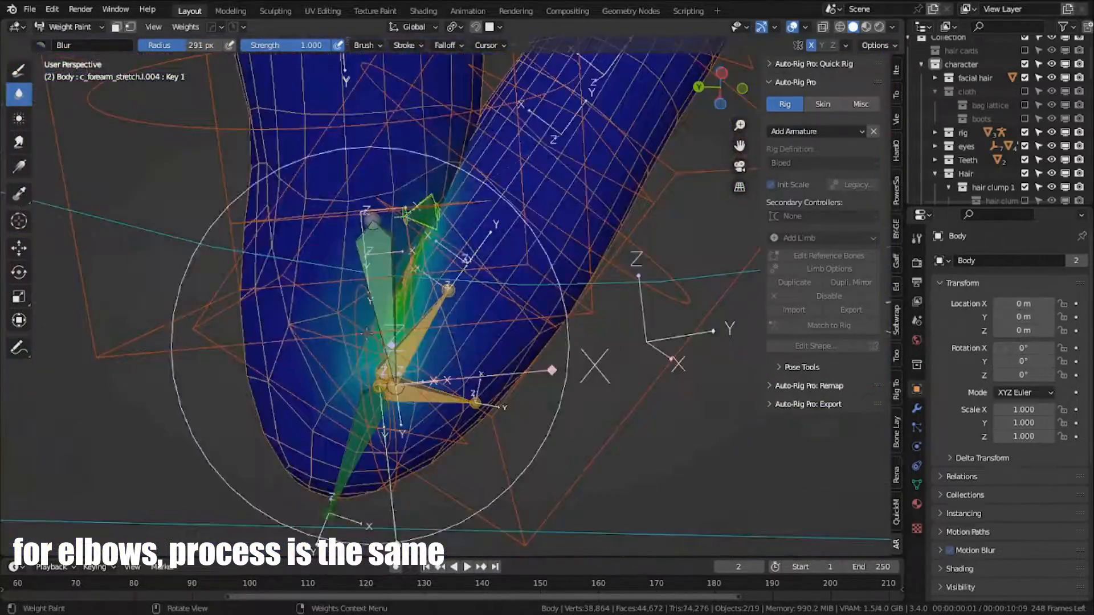
click(70, 27)
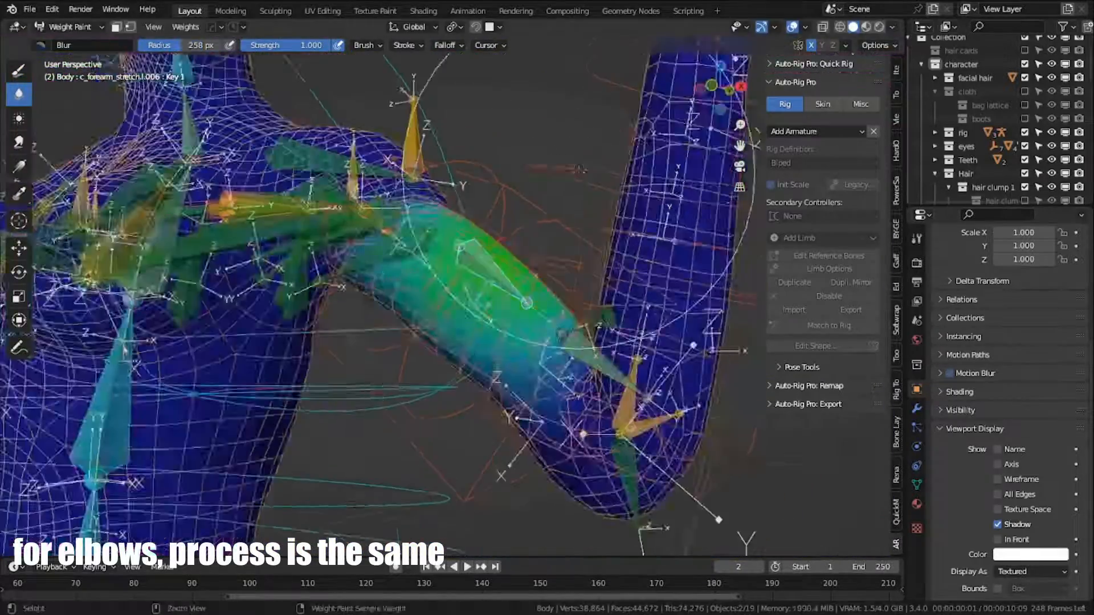
click(68, 27)
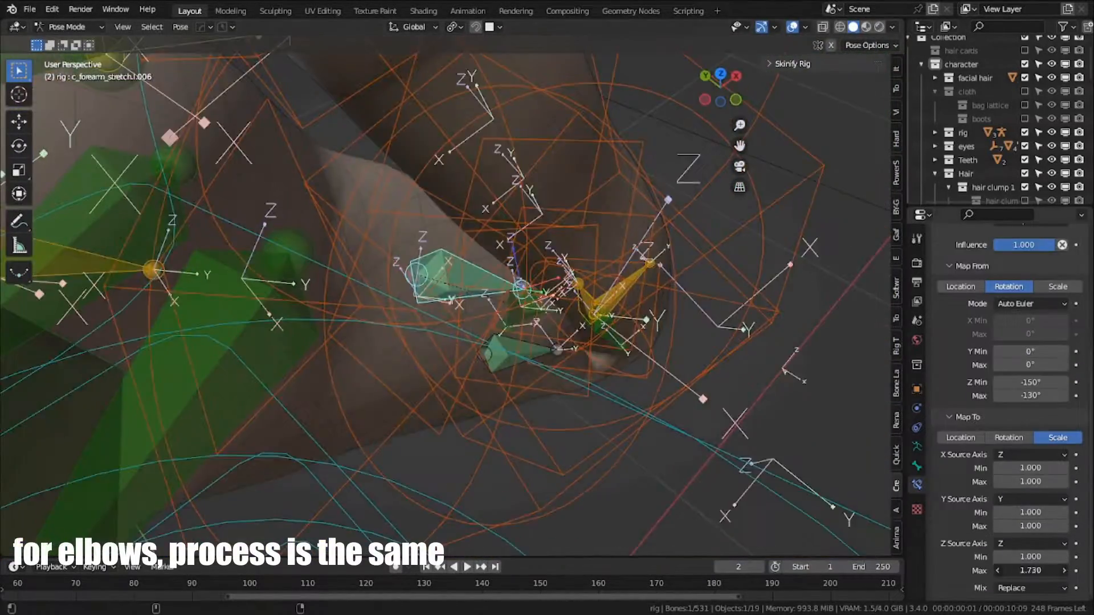